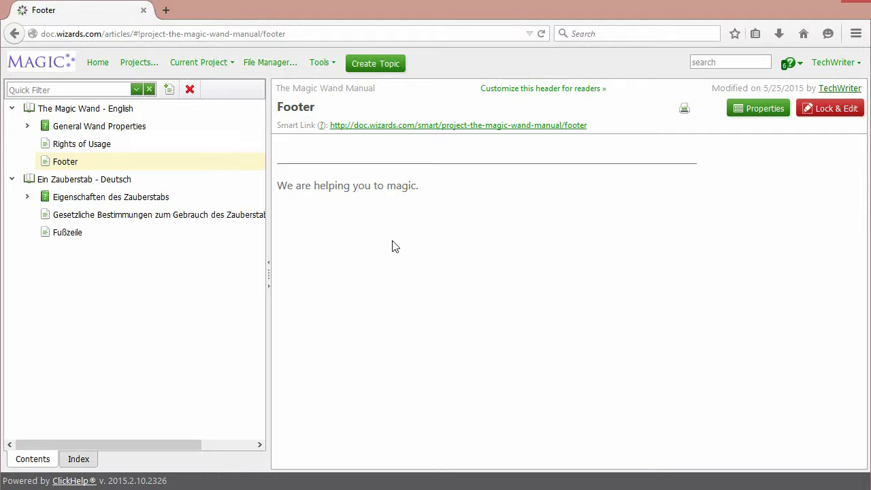
Step: Open the Variables settings of The Magic Wand Manual via the Current Project menu
click(201, 62)
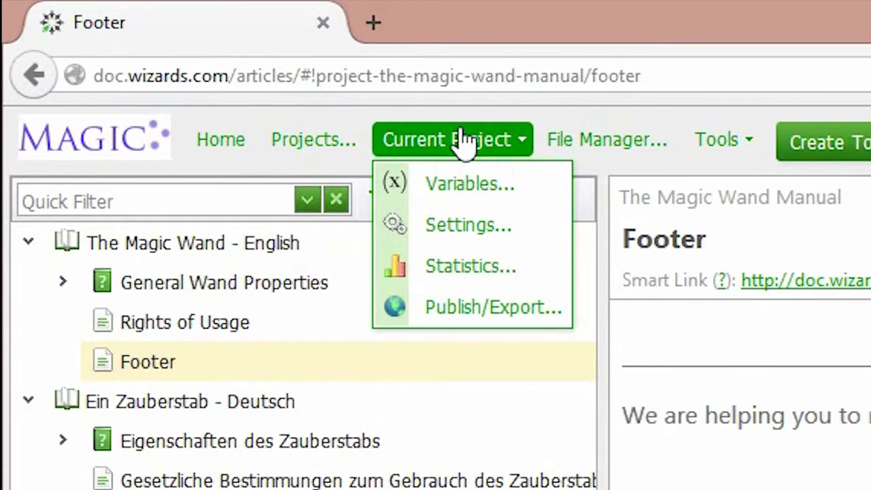
click(470, 183)
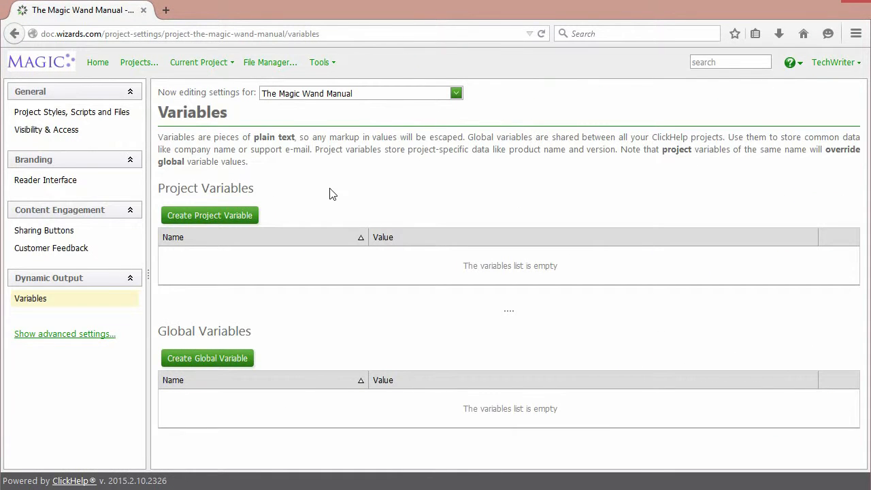
mouse_move(179, 284)
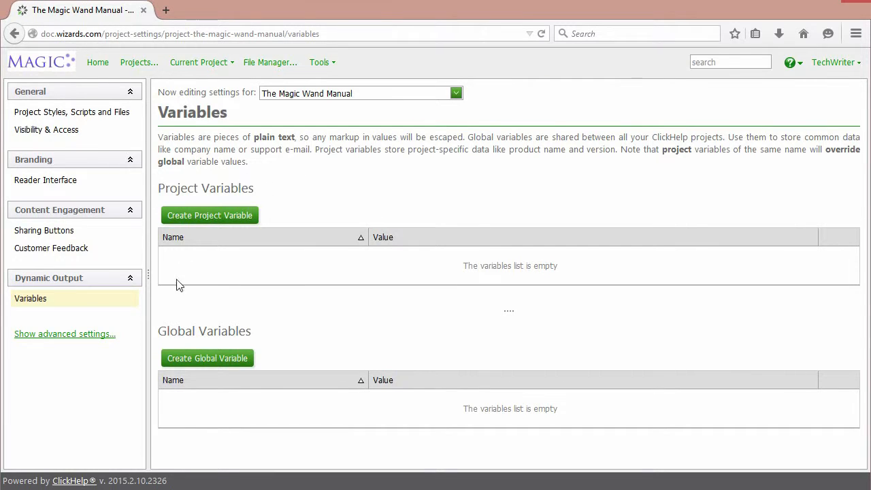
mouse_move(208, 334)
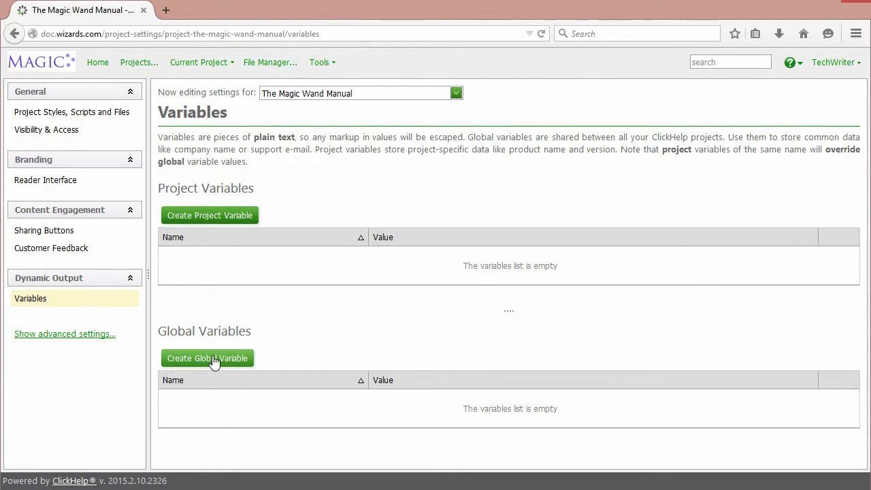
Step: Create and save global variables companyName = 'Some Magic Inc.' and phoneNumber = '000-000-000'
click(207, 358)
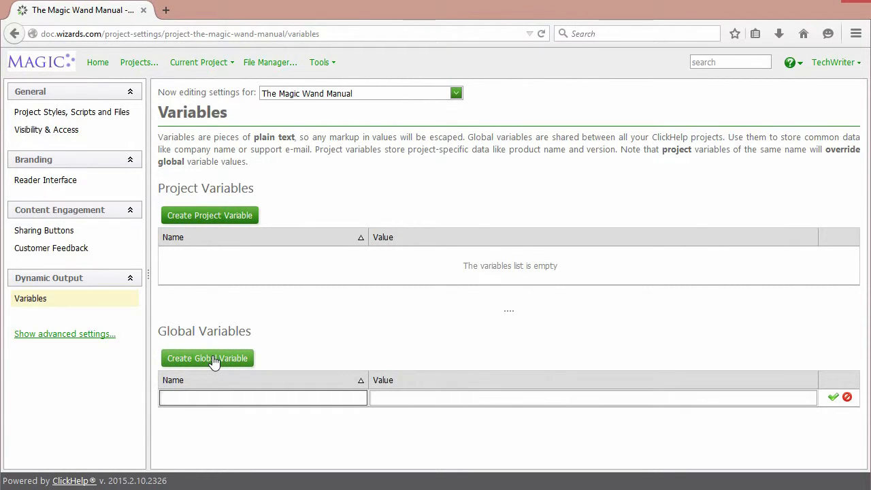
text(companyName)
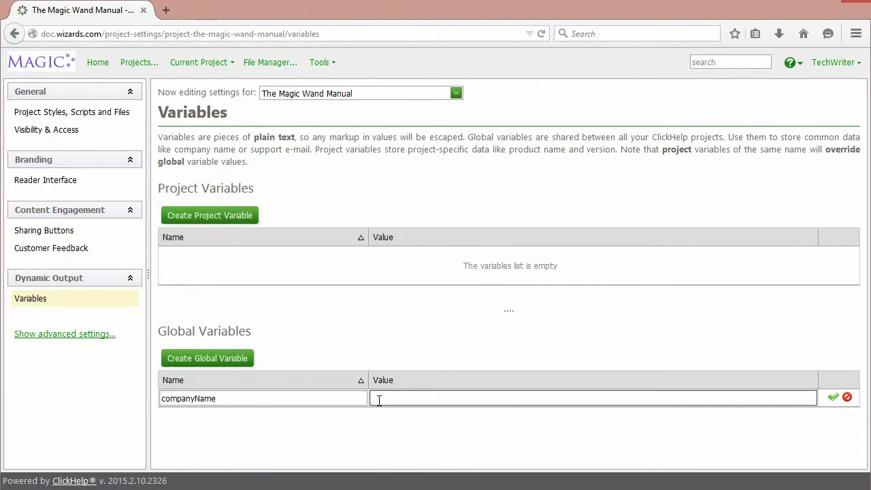
text(Some Magic Inc.)
text(phoneNumber)
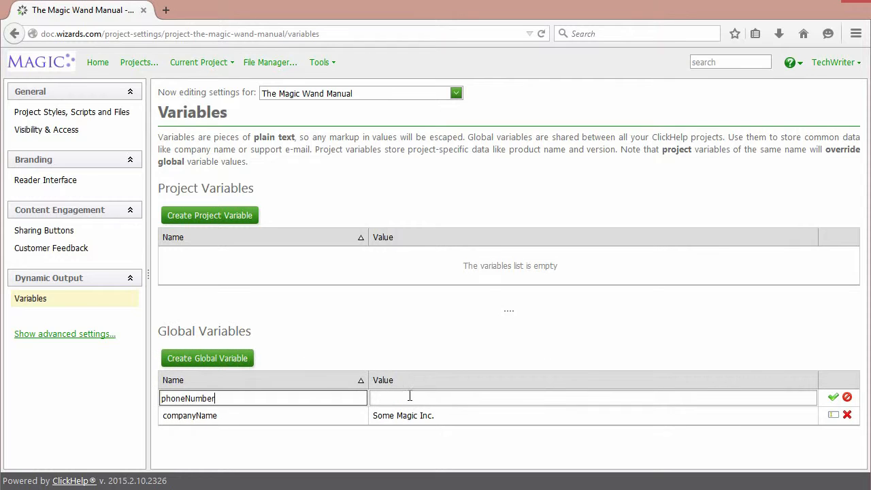
text(000-000-000)
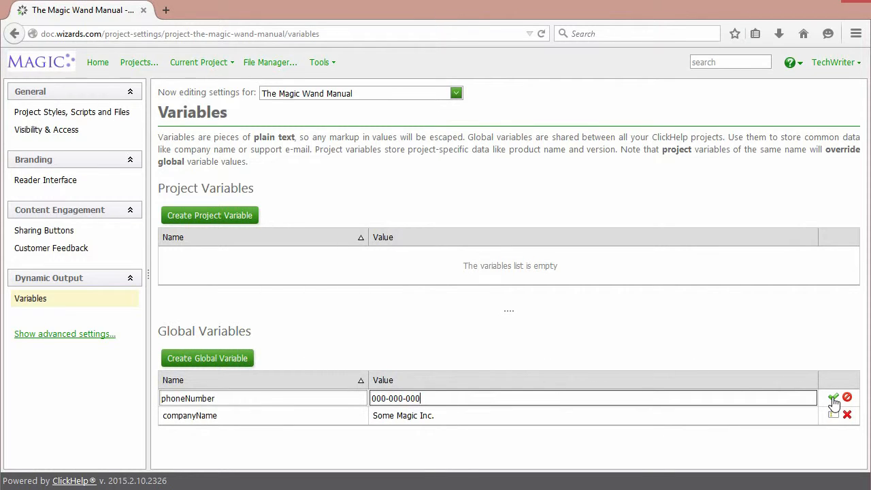
click(833, 398)
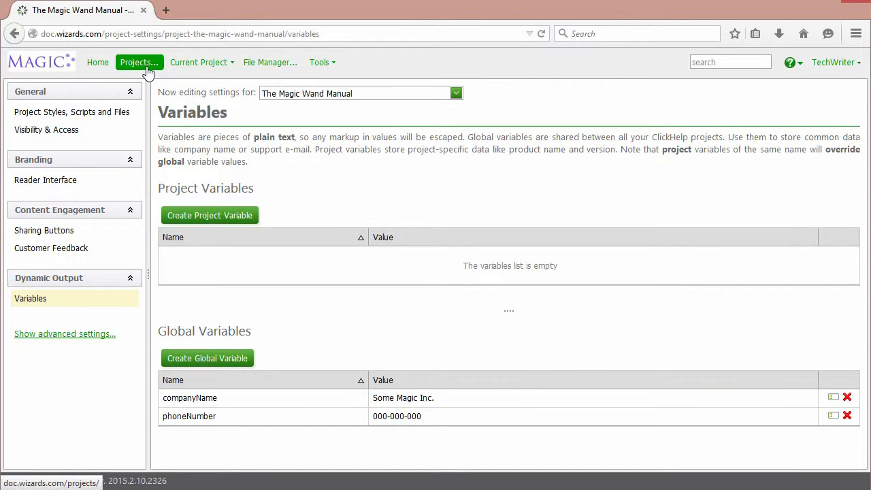
Step: Open The Magic Wand Manual from the projects list and select the Footer topic
click(138, 62)
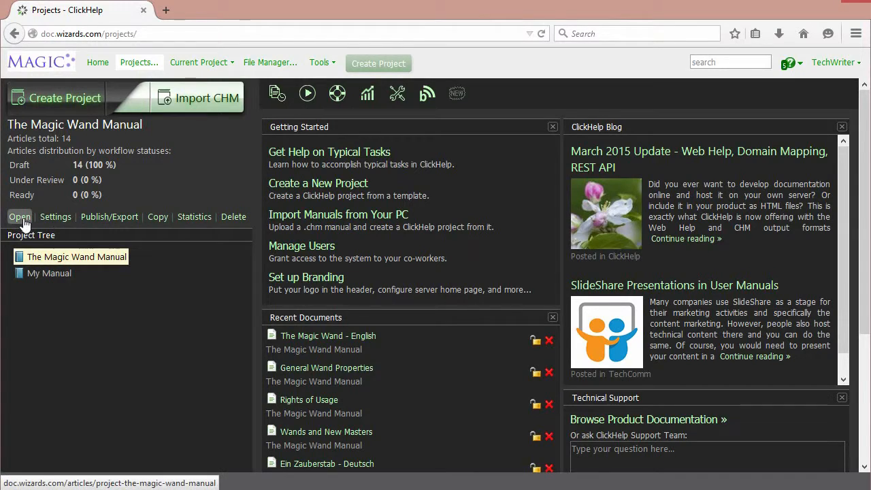
click(20, 216)
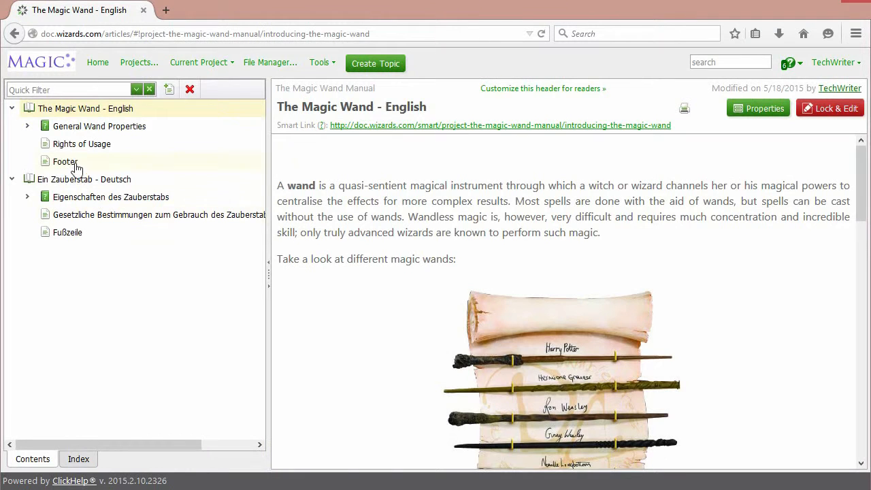
click(66, 161)
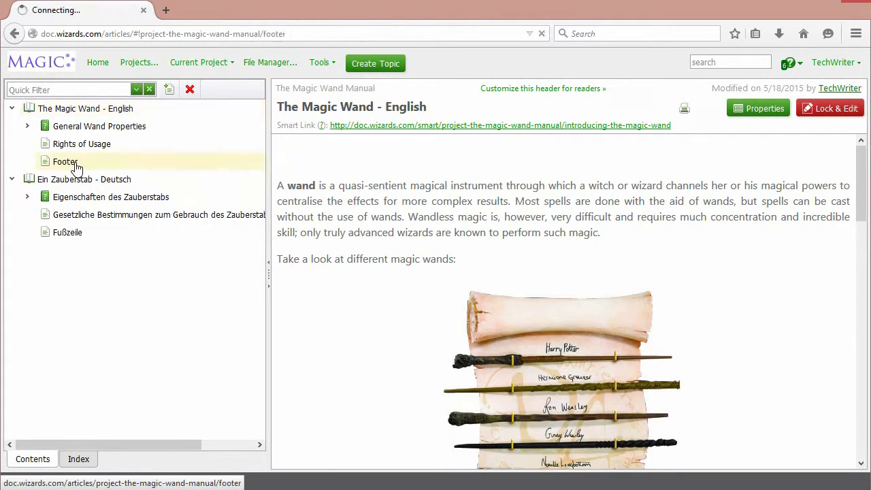
click(65, 161)
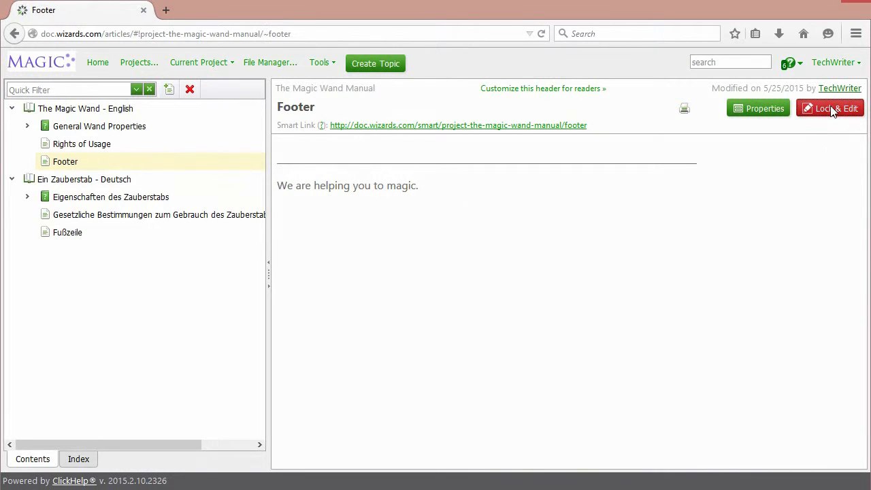
Step: Lock the Footer topic and insert the companyName variable below the tagline
click(830, 109)
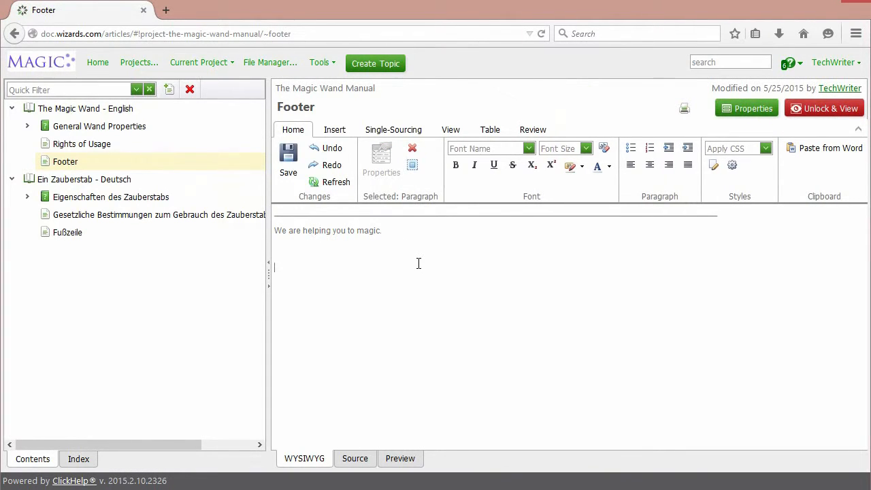
click(417, 248)
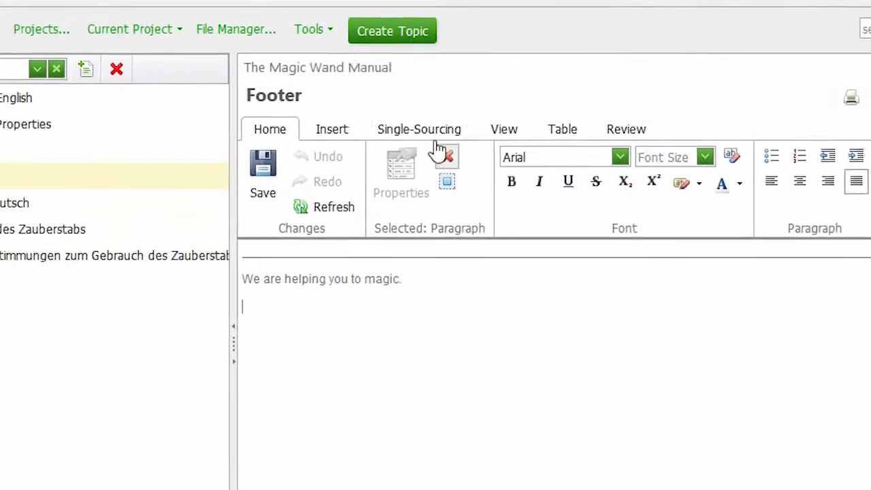
click(419, 129)
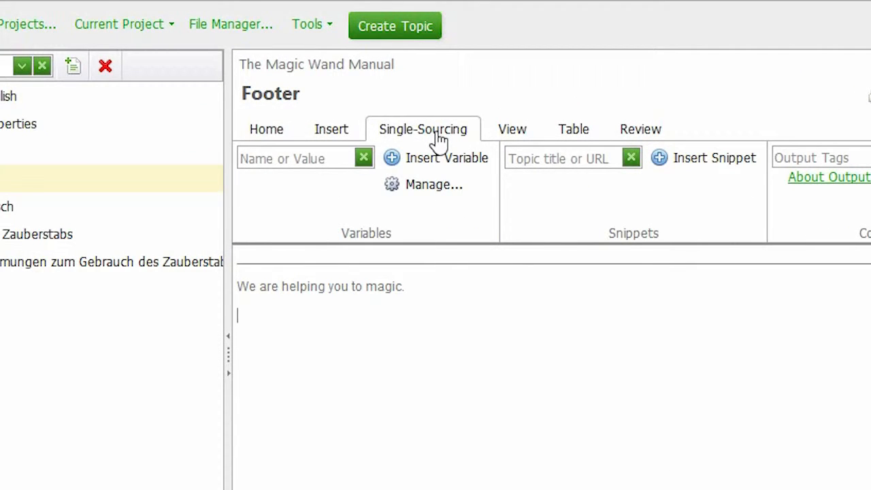
mouse_move(398, 232)
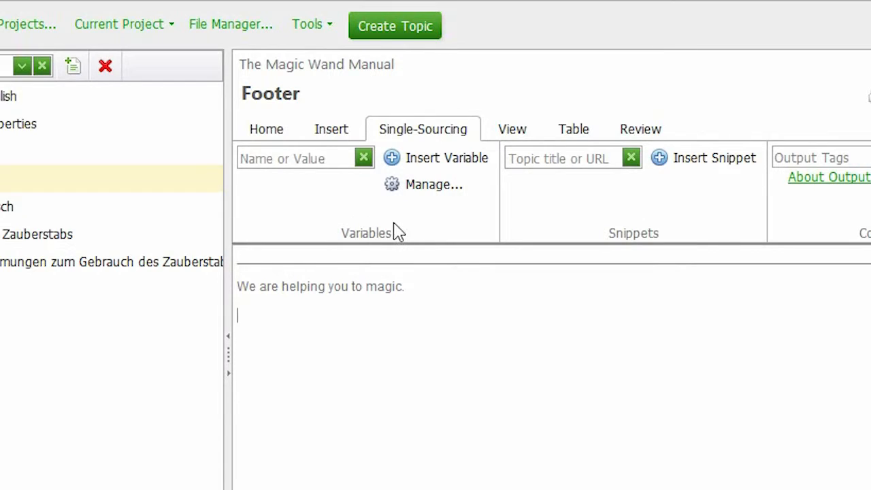
click(300, 158)
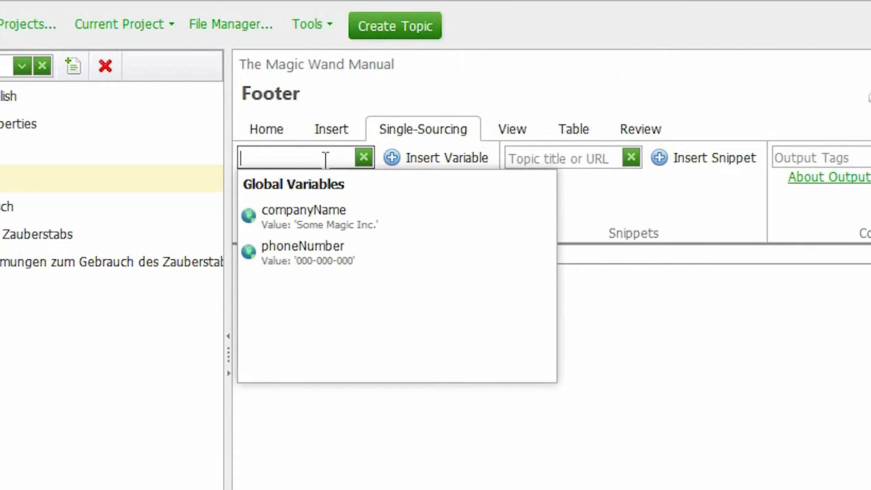
mouse_move(330, 178)
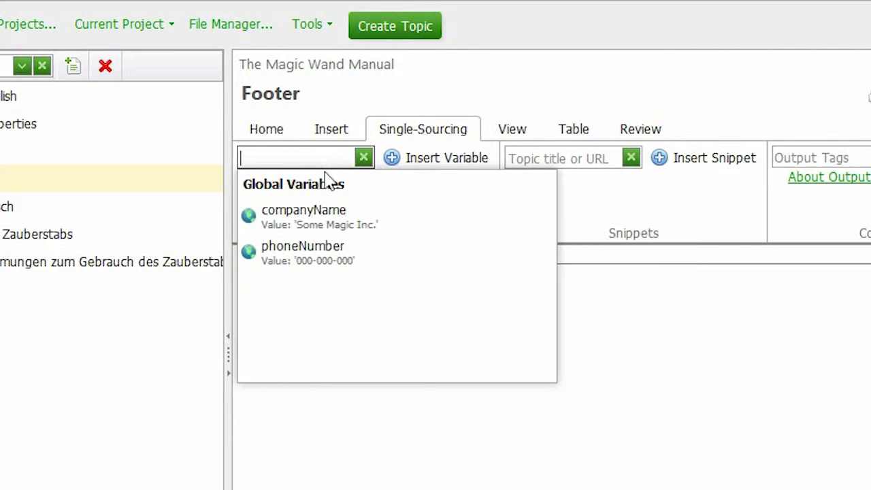
click(304, 209)
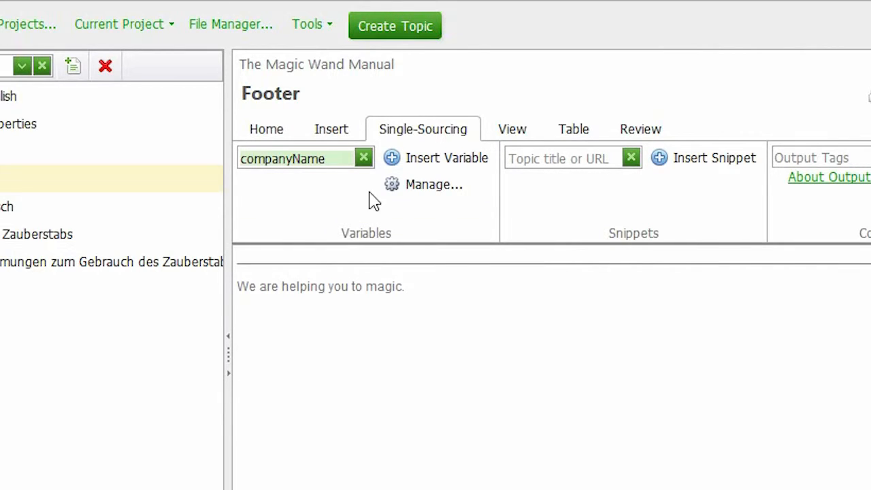
click(447, 158)
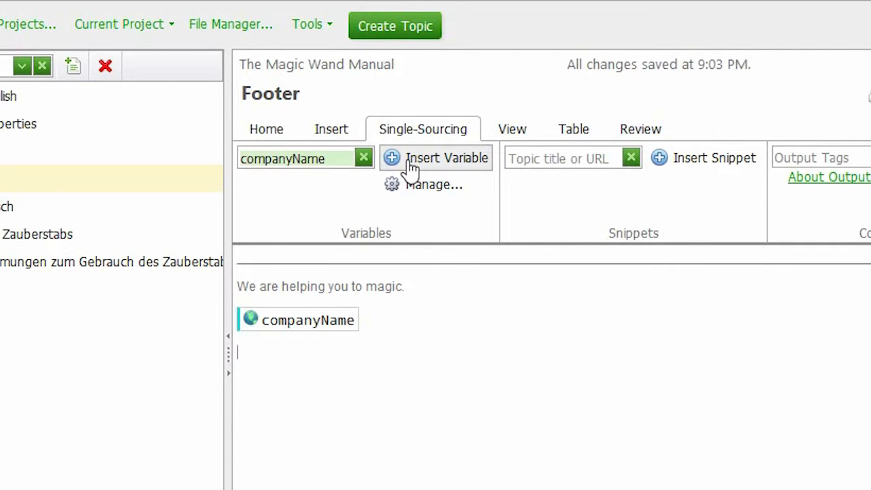
mouse_move(365, 166)
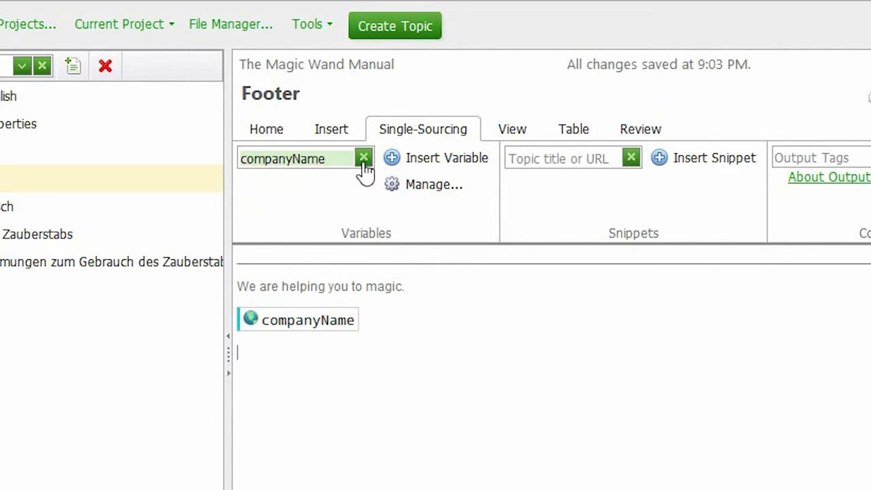
Step: Insert the phoneNumber variable into the footer text as well
click(364, 158)
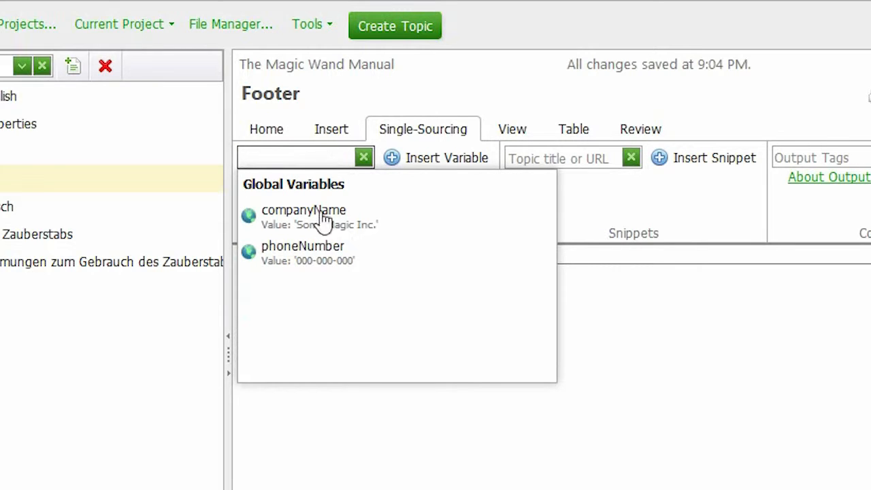
click(303, 245)
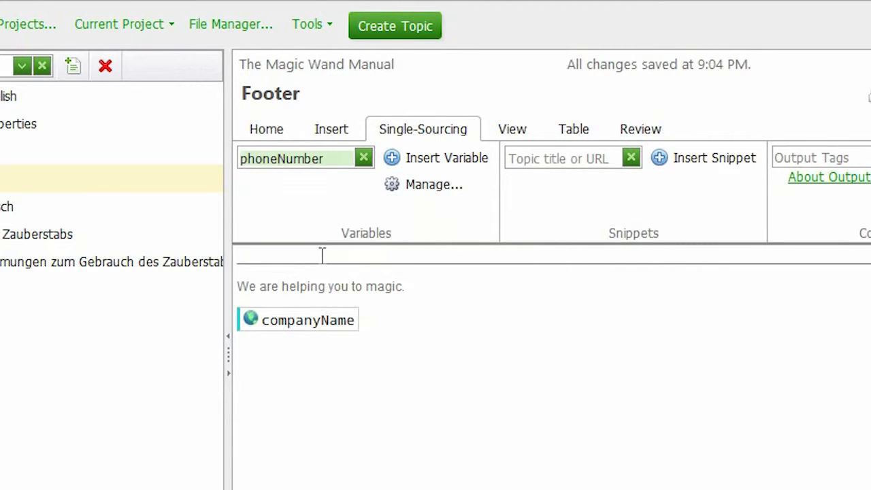
click(438, 157)
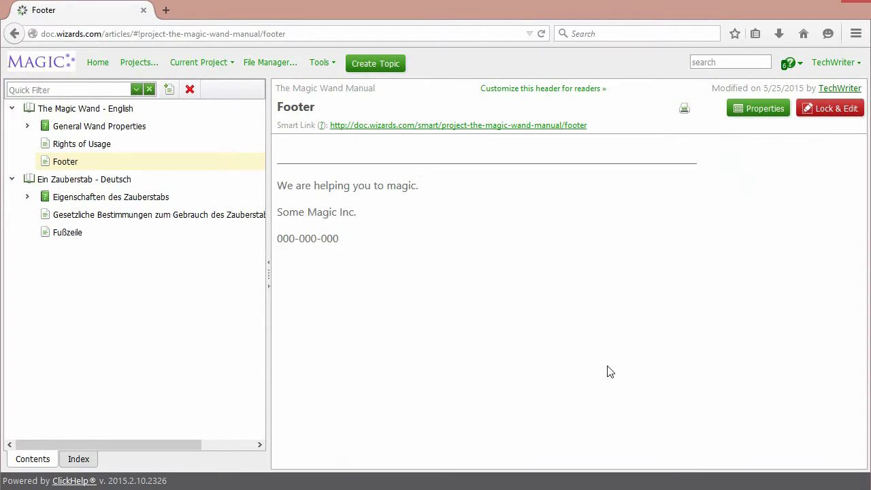
mouse_move(276, 236)
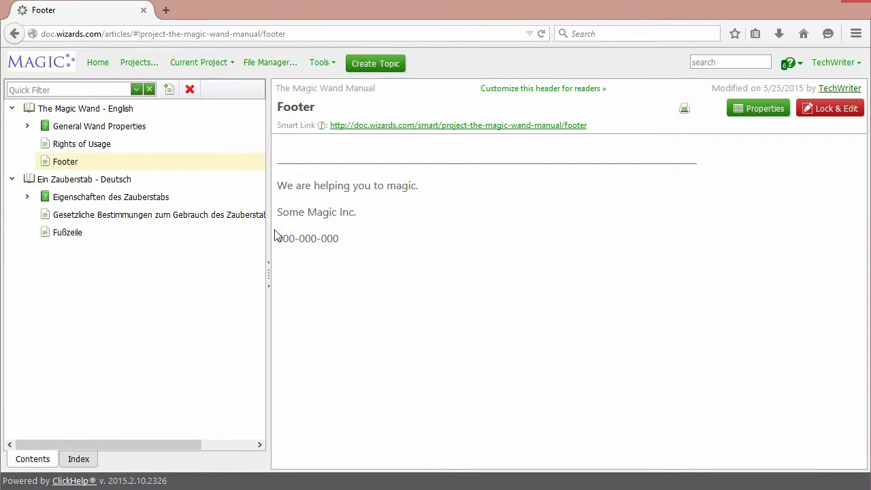
mouse_move(378, 241)
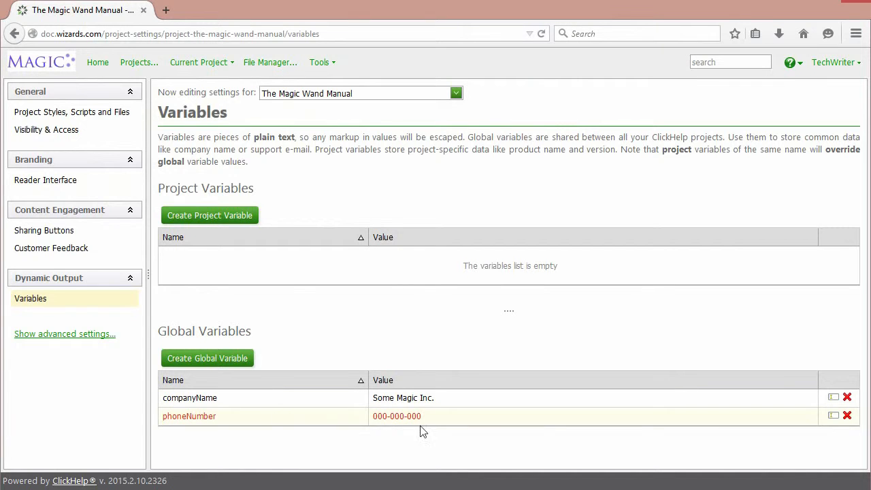
mouse_move(834, 416)
text(1)
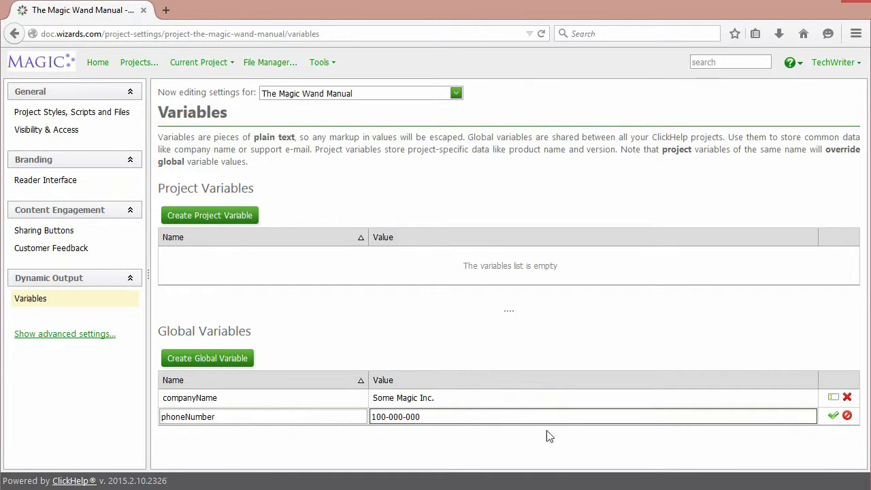
Step: Save phoneNumber's new value 100-000-000 and return to the Projects overview
click(833, 416)
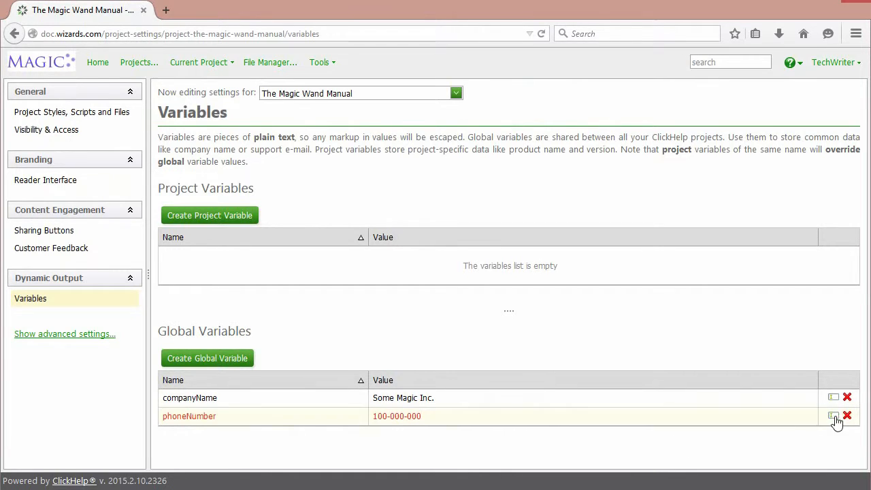
mouse_move(334, 312)
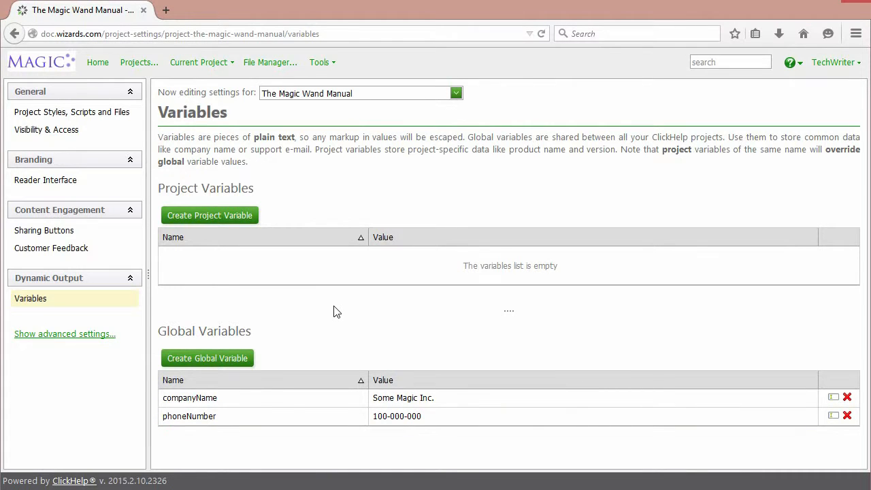
click(139, 62)
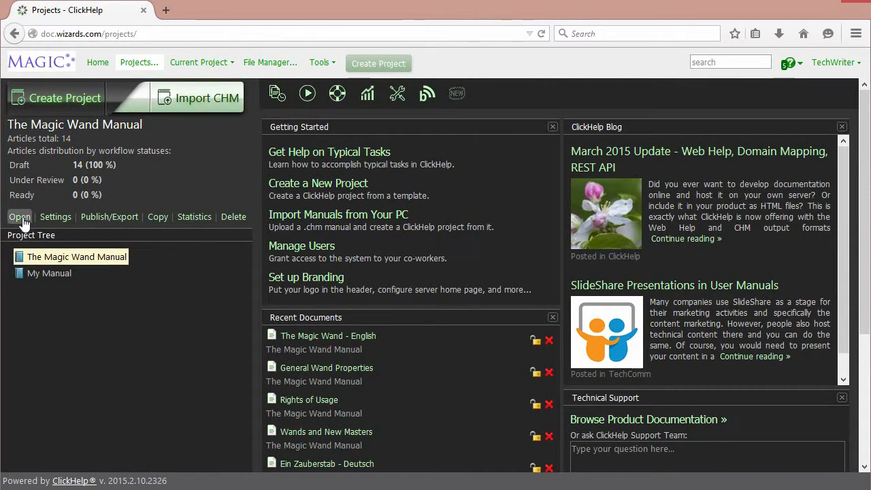
Step: Open The Magic Wand Manual's Footer topic to see phone number 100-000-000
click(19, 217)
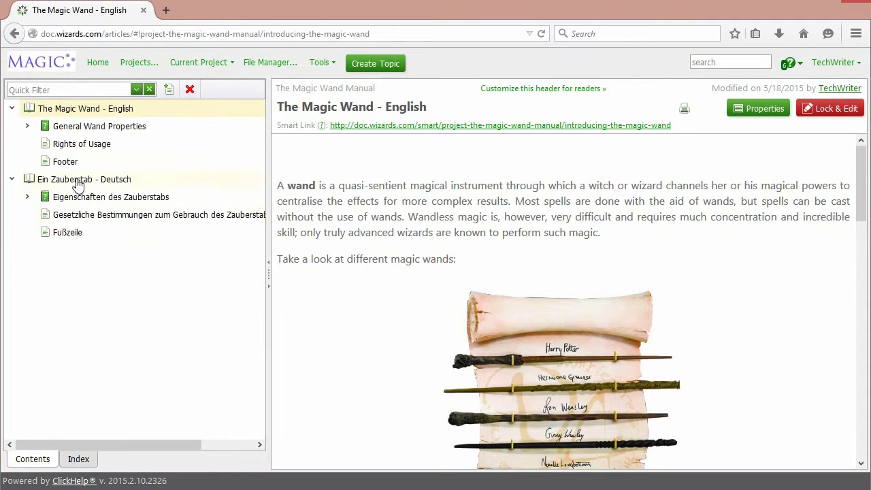
click(65, 162)
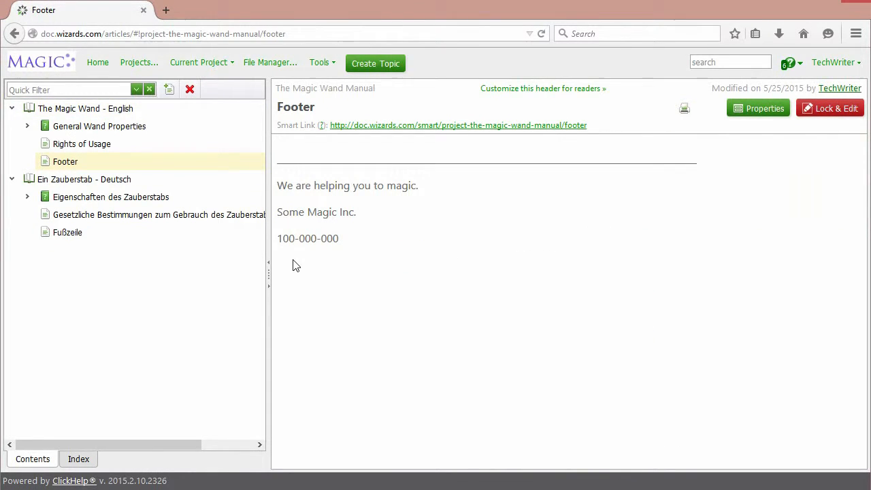